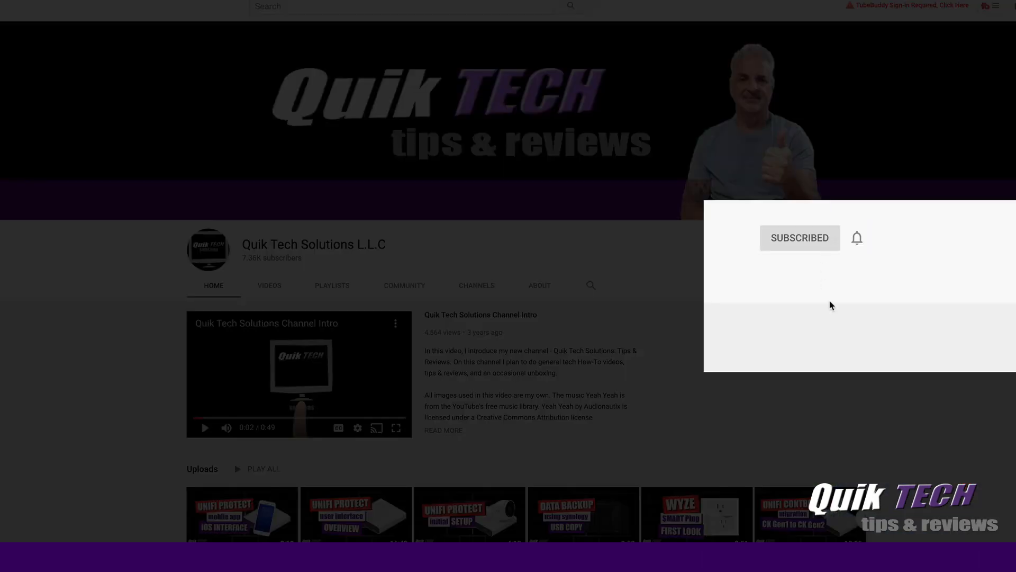
# Step: Bring up the Dashboard interfaces table where eth0 holds 192.168.25.225/24
pyautogui.click(858, 237)
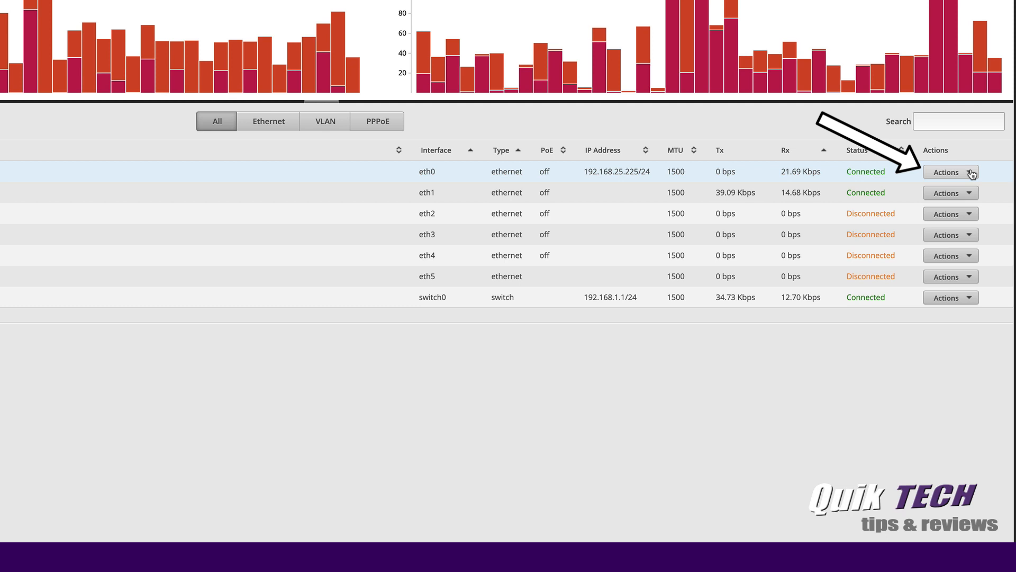
# Step: In eth0's Config, add a manually defined second address 192.168.25.226/24
pyautogui.click(951, 171)
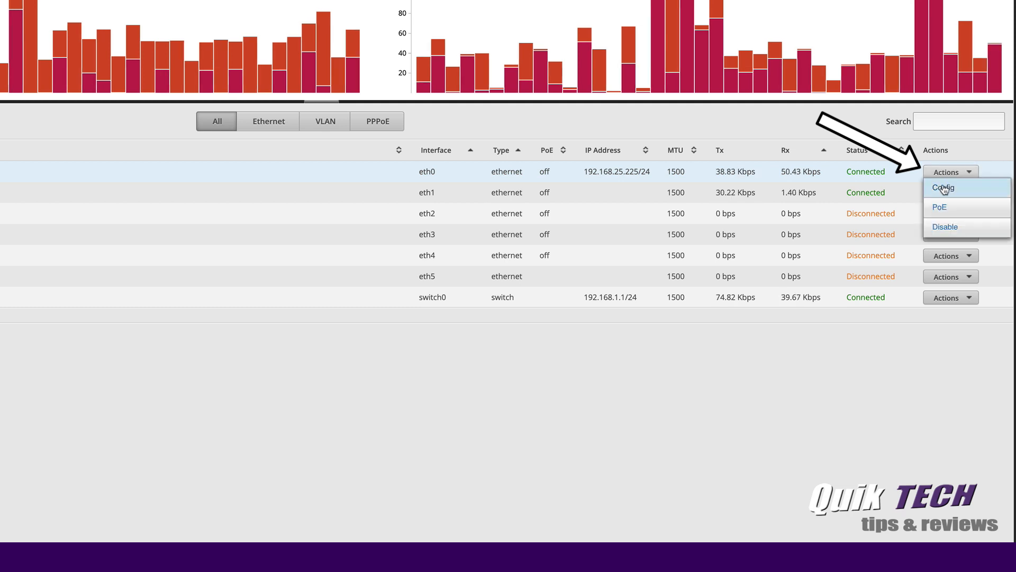
pyautogui.click(943, 189)
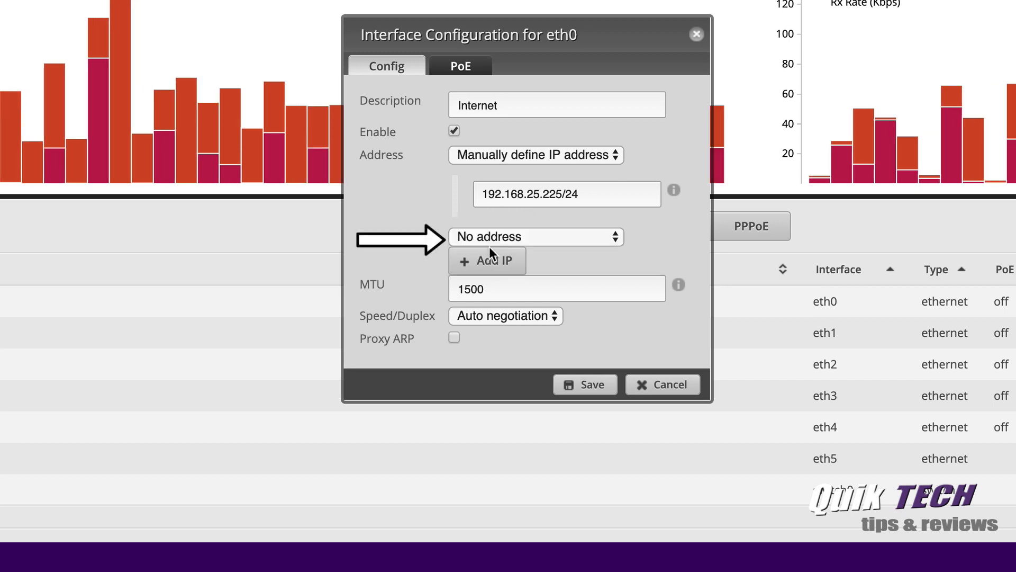
pyautogui.click(536, 237)
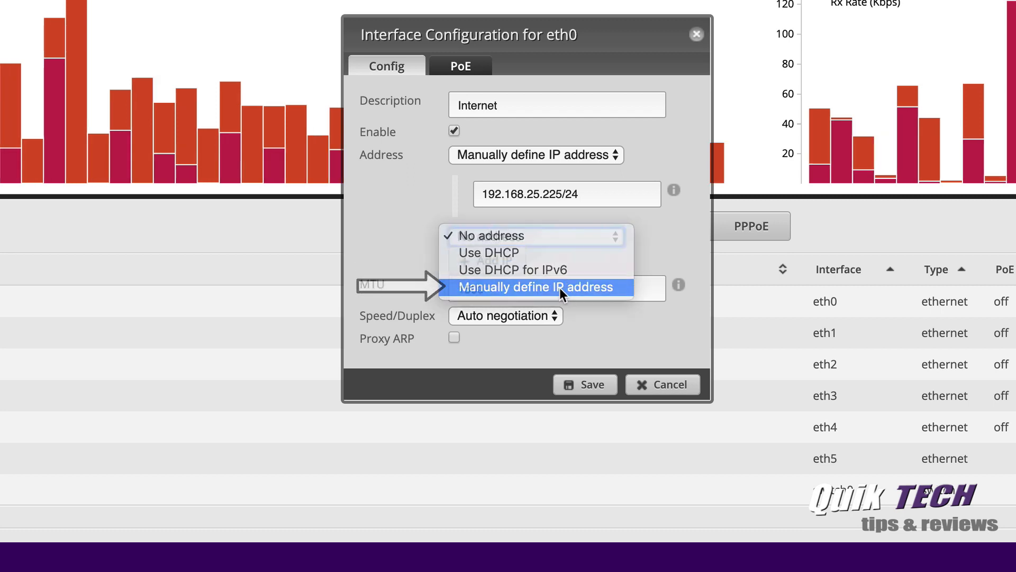
pyautogui.click(537, 287)
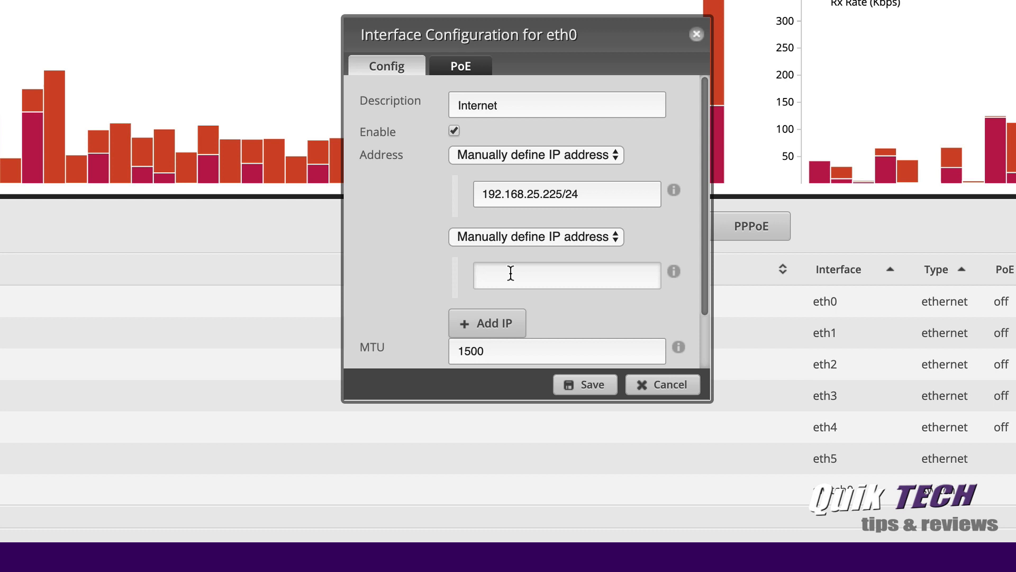
pyautogui.write('192.168.25.226/24')
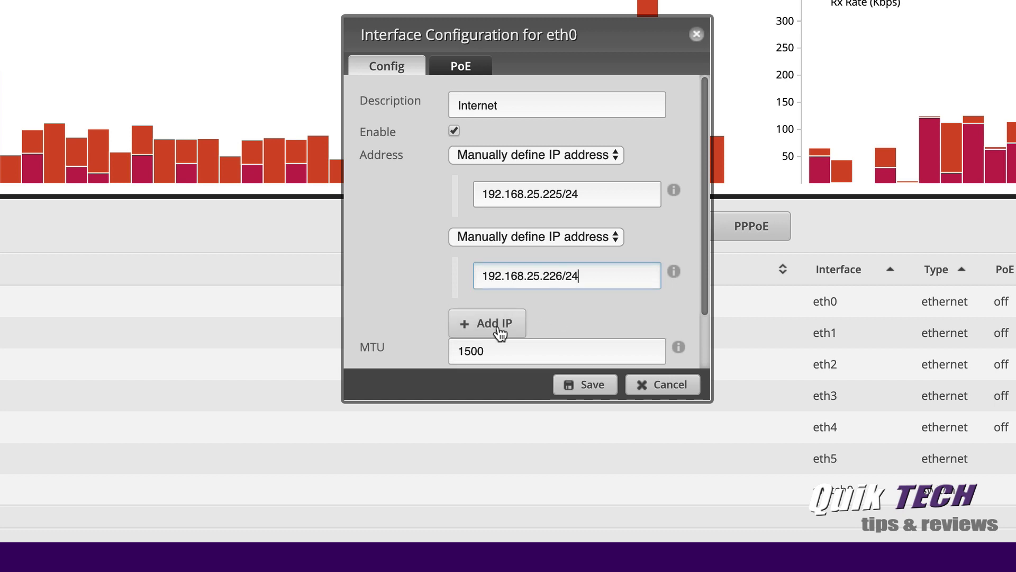
# Step: Add a third manually defined address, 192.168.25.227/24, to eth0
pyautogui.click(487, 323)
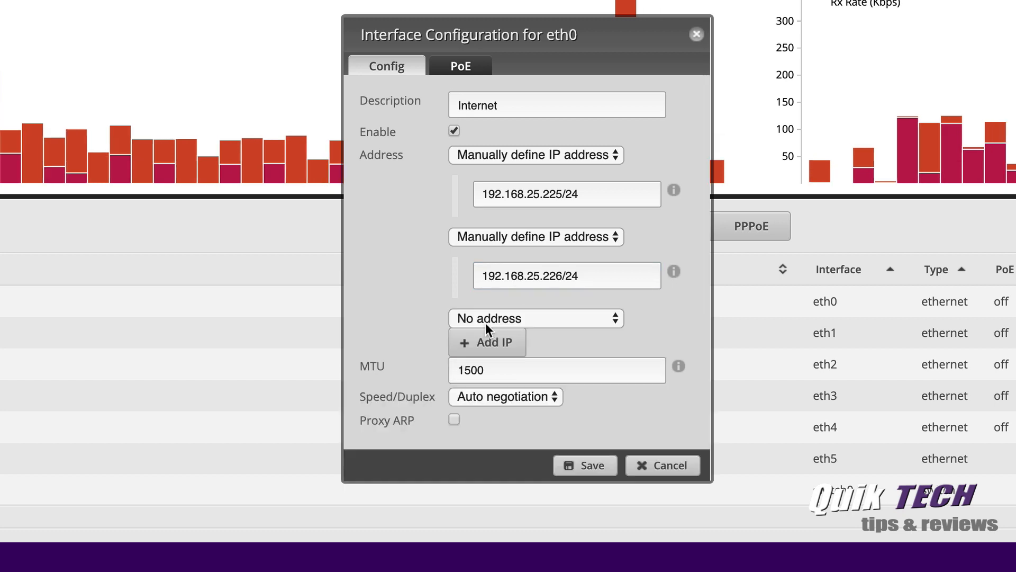
pyautogui.click(535, 318)
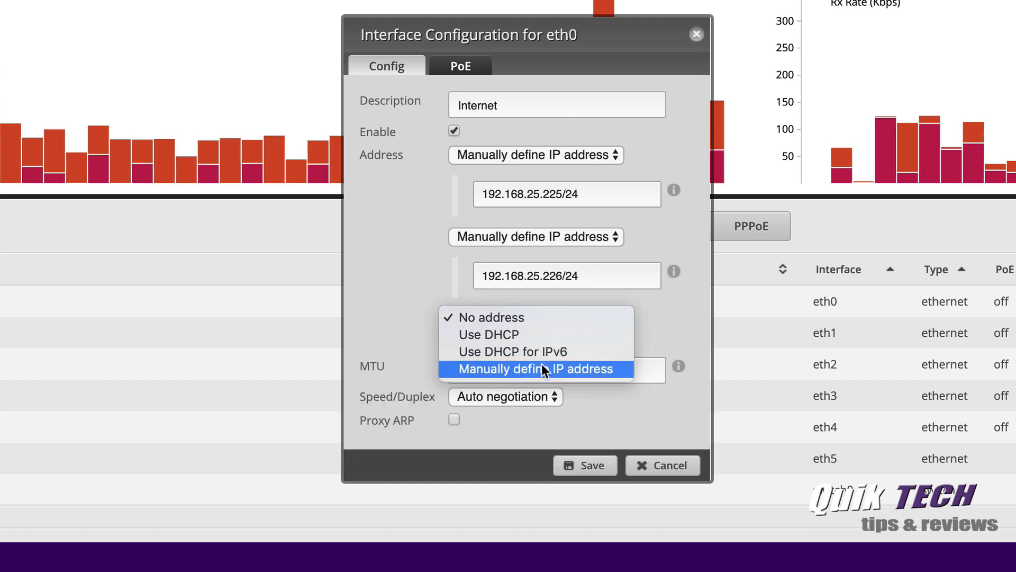
pyautogui.click(535, 368)
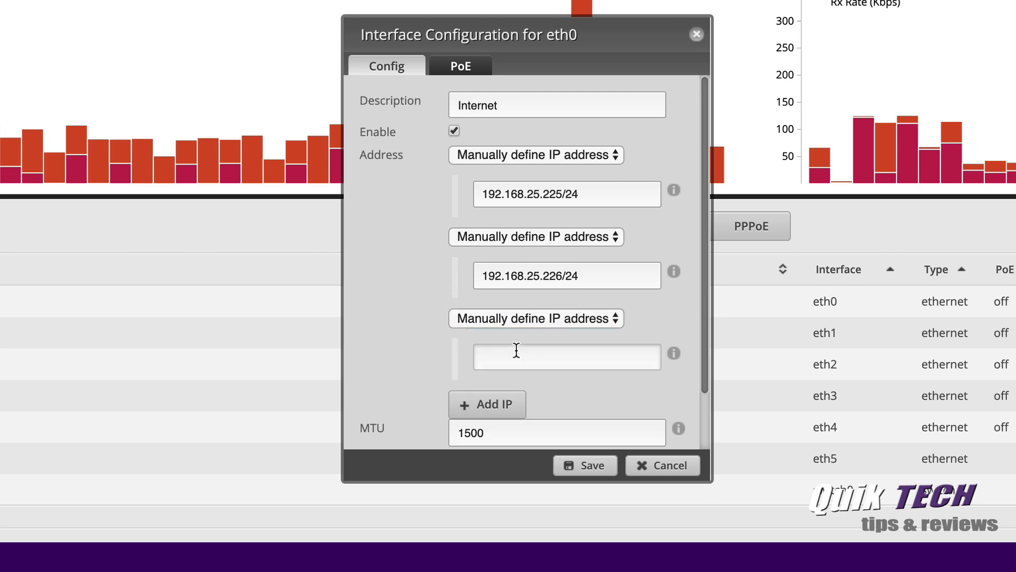
pyautogui.write('192.168.25.227')
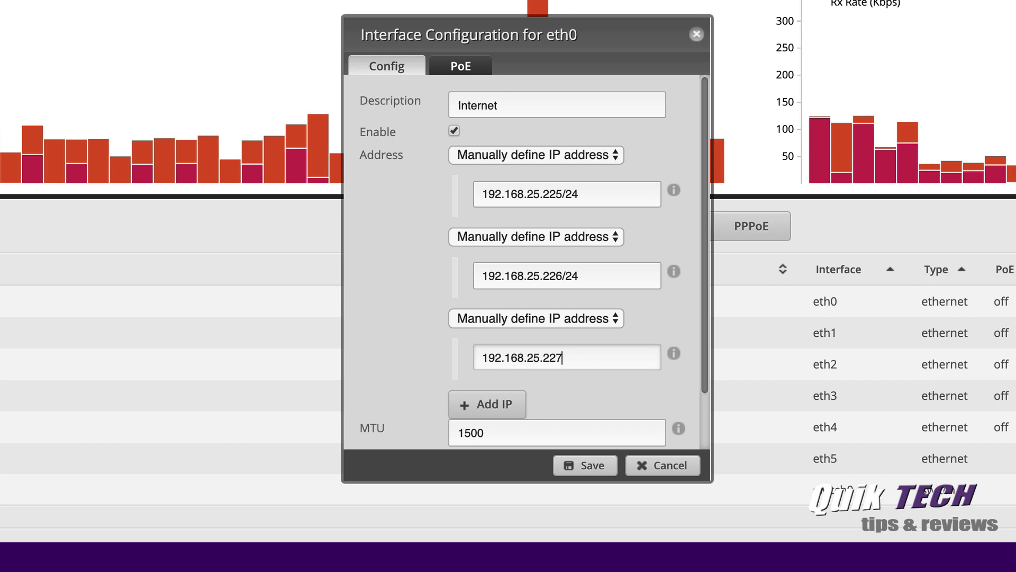
pyautogui.write('/24')
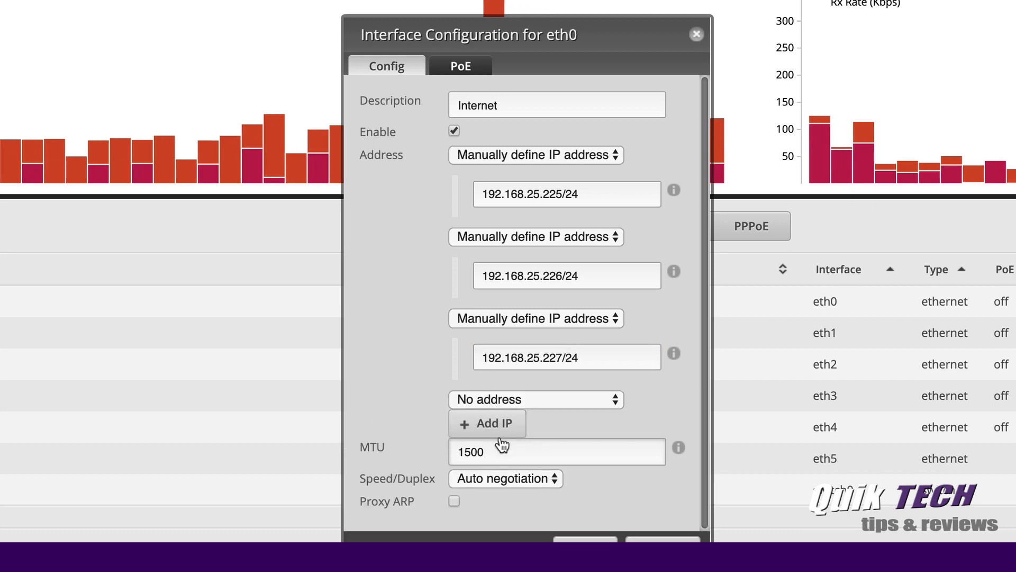
# Step: Add a fourth manually defined address, 192.168.25.228/24, to eth0
pyautogui.click(536, 399)
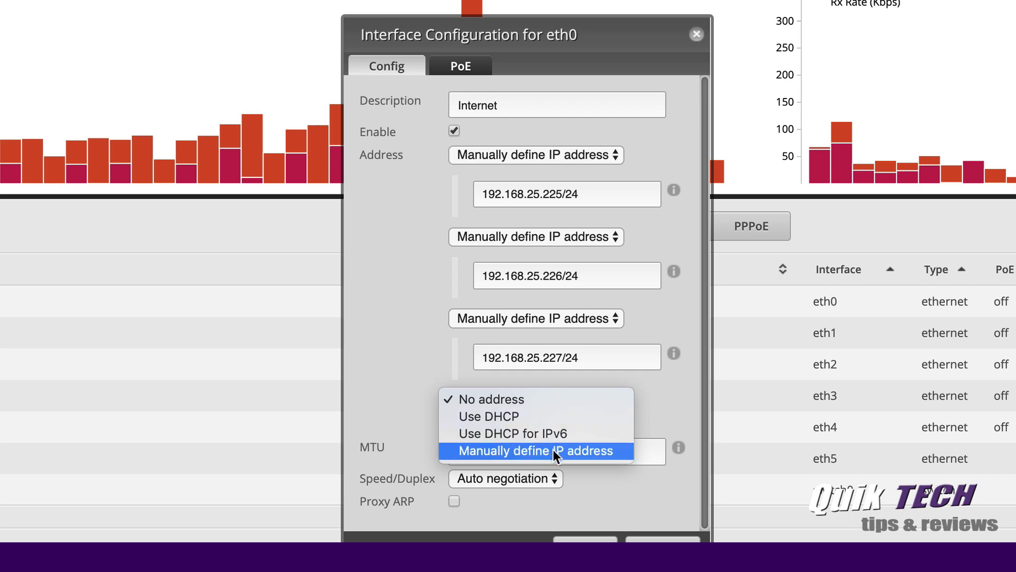
pyautogui.click(536, 451)
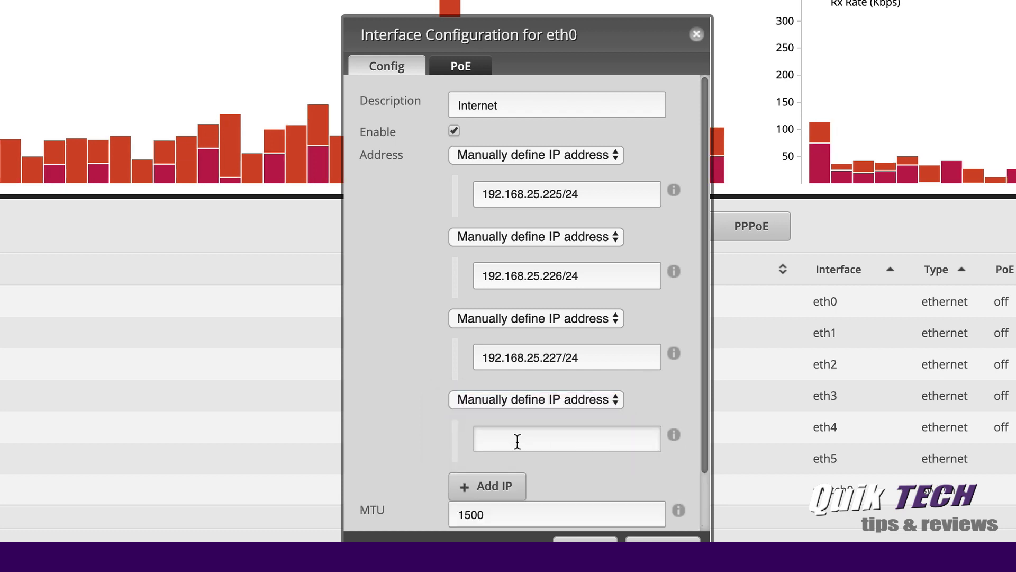
pyautogui.write('192.168.25.')
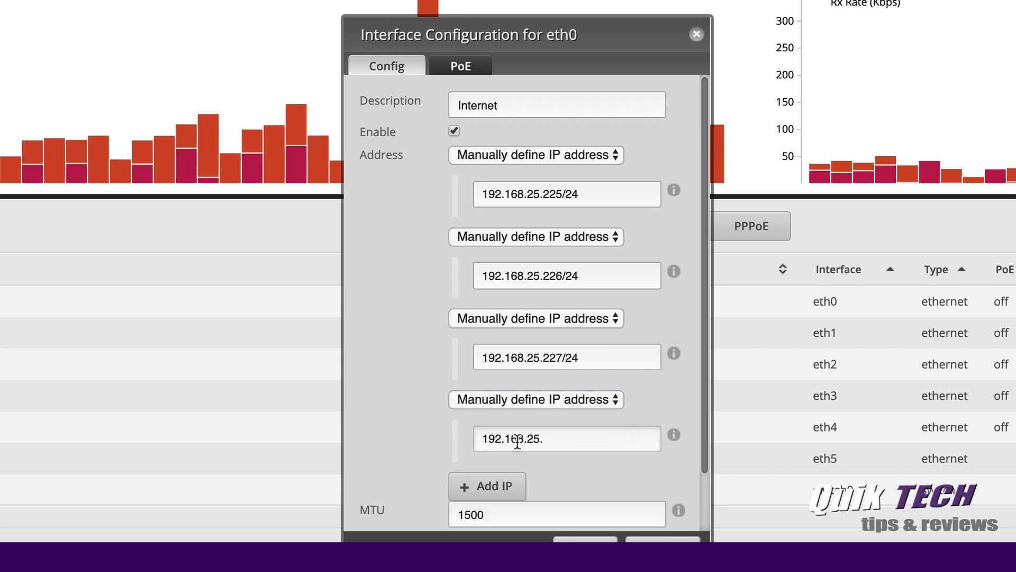
pyautogui.write('228/24')
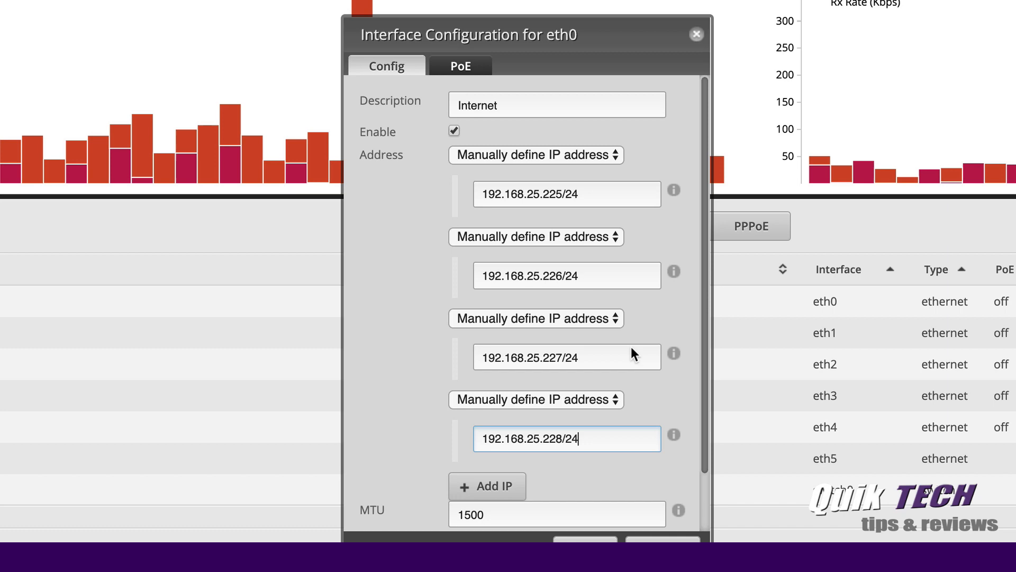
# Step: Add 192.168.25.229/24 as eth0's fifth manual address and save all five
pyautogui.click(487, 486)
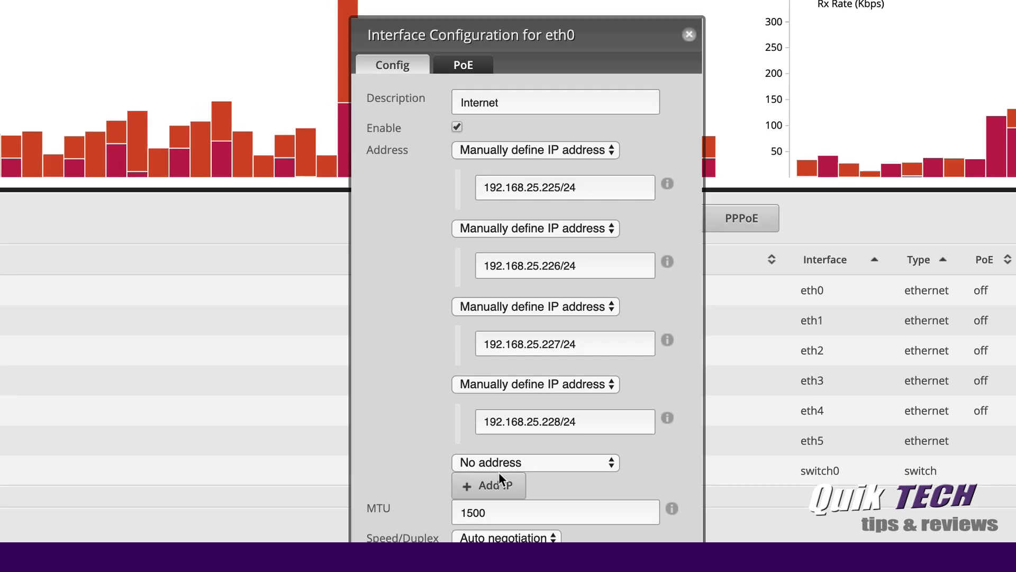
pyautogui.click(535, 462)
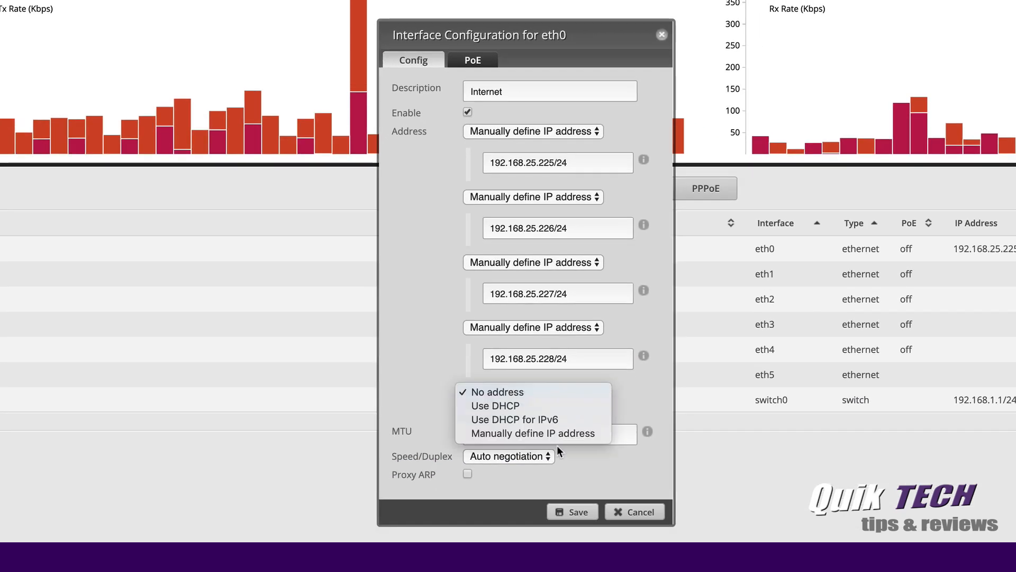
pyautogui.click(532, 433)
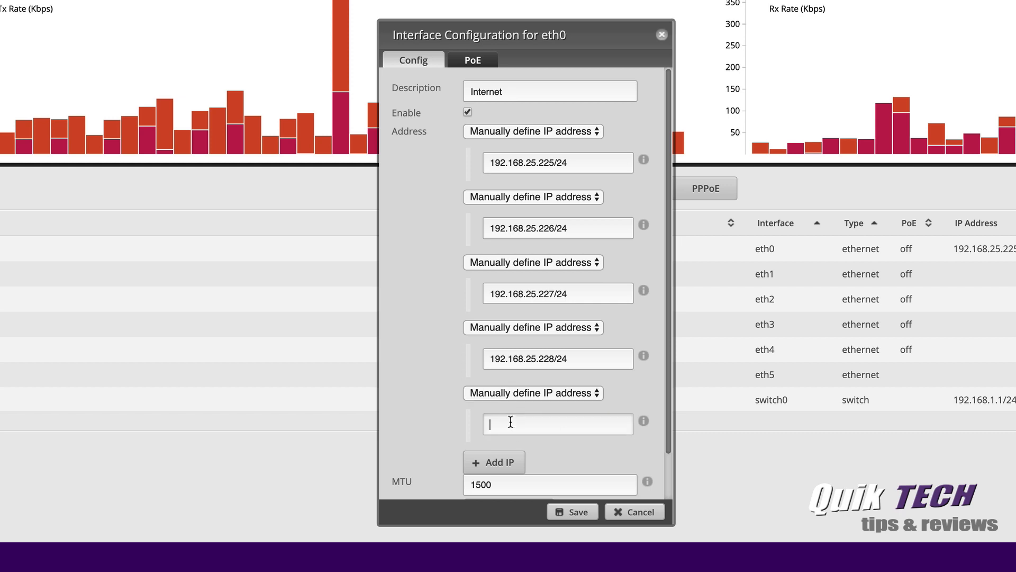
pyautogui.write('192.168.25.229')
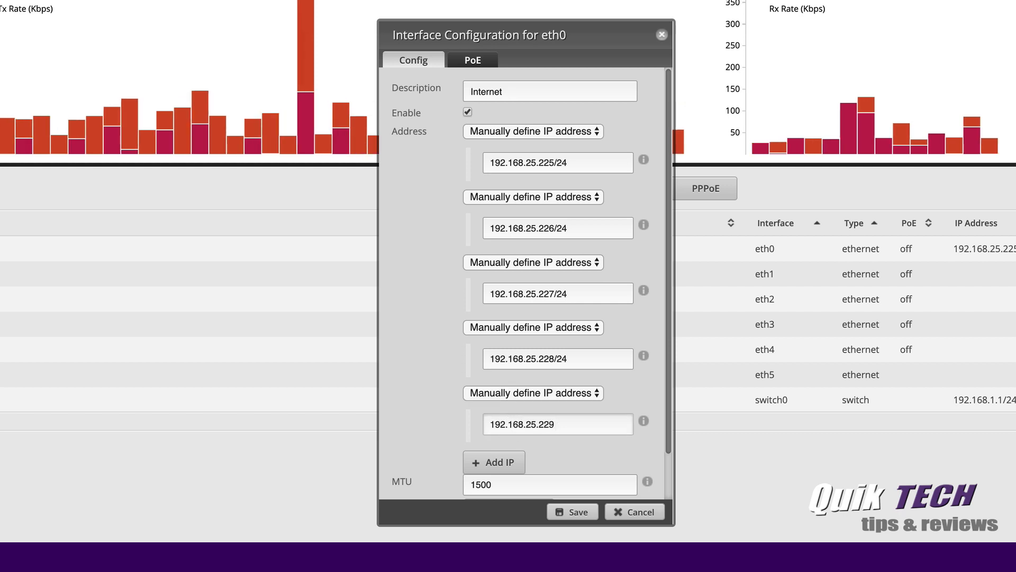
pyautogui.write('/24')
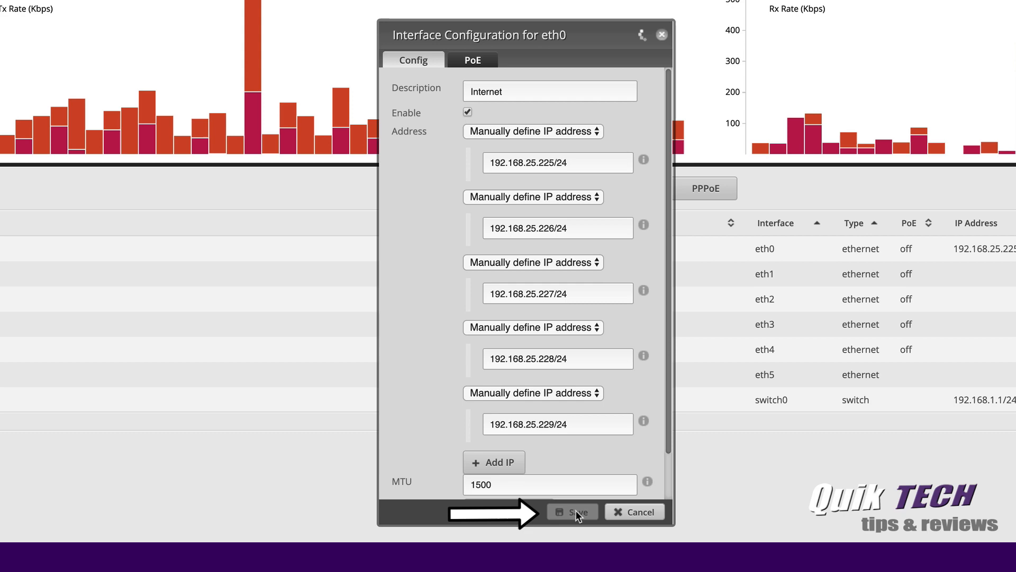
pyautogui.click(573, 513)
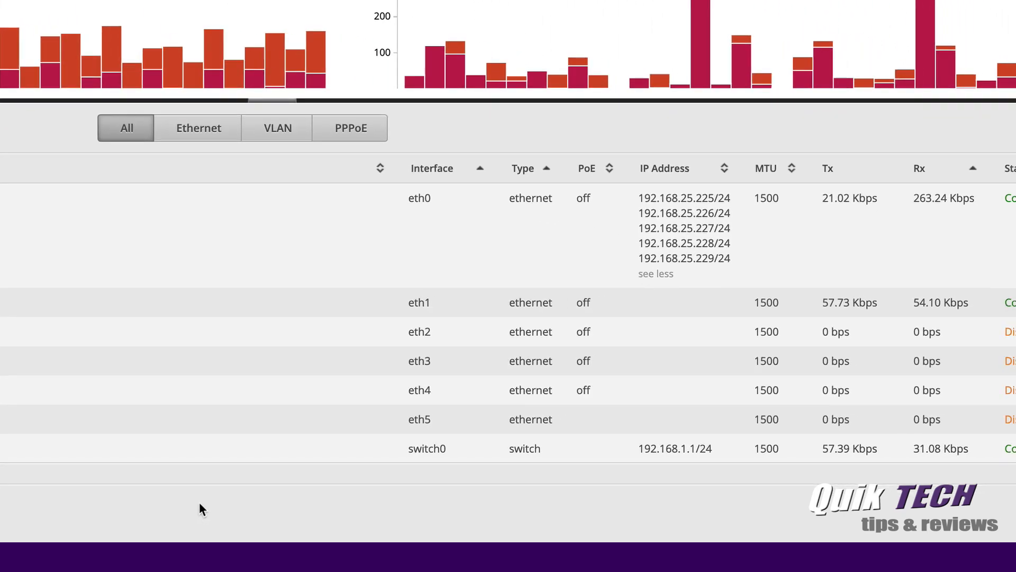